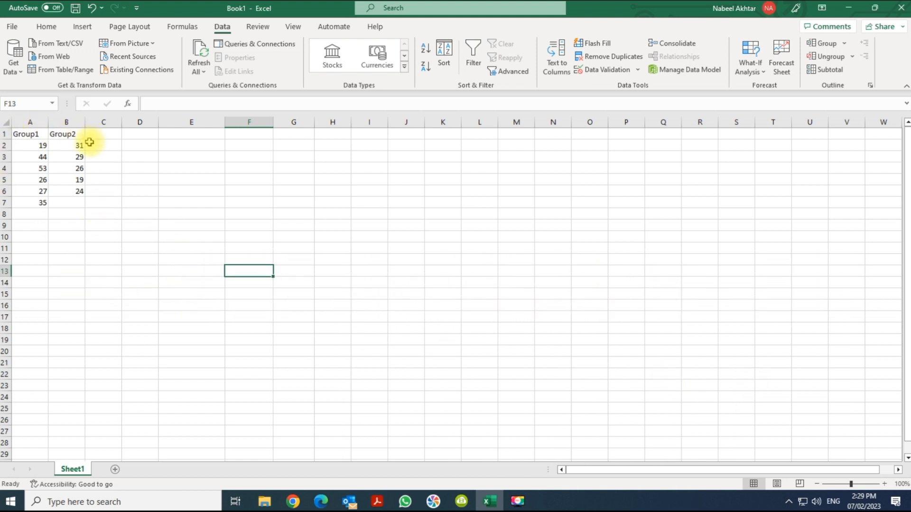
mouse_move(93, 220)
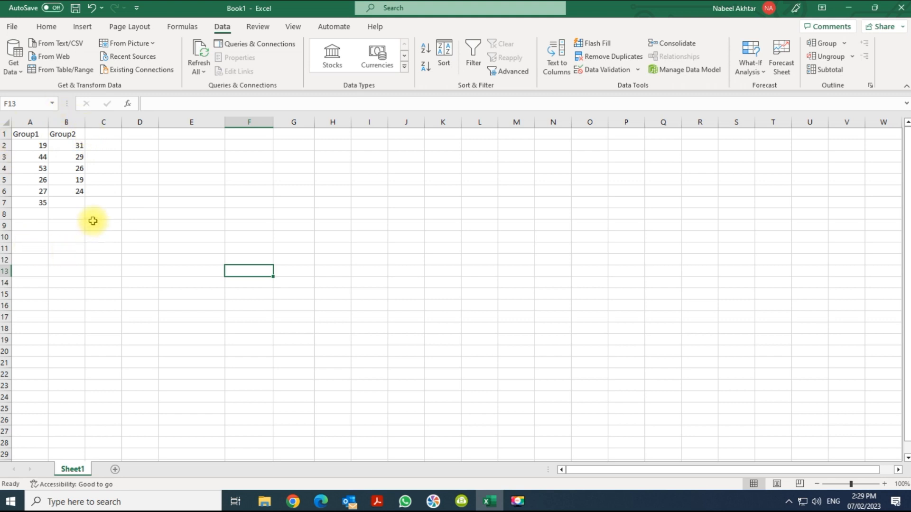
mouse_move(59, 203)
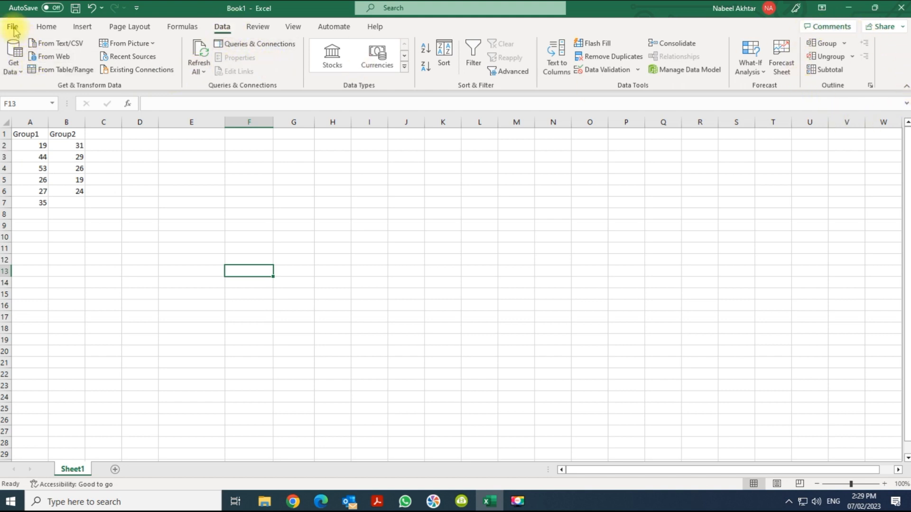
Step: Enable the Analysis ToolPak through Excel Options' Add-ins manager
left_click(12, 28)
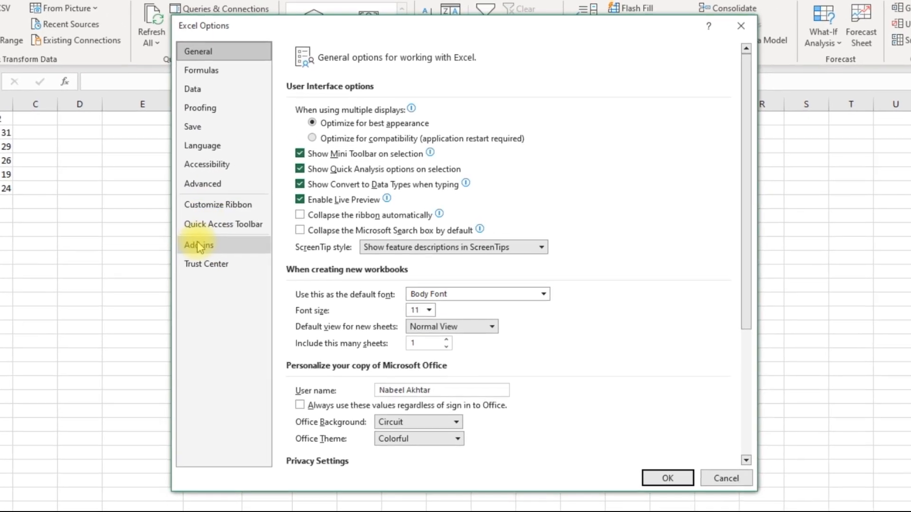
left_click(198, 246)
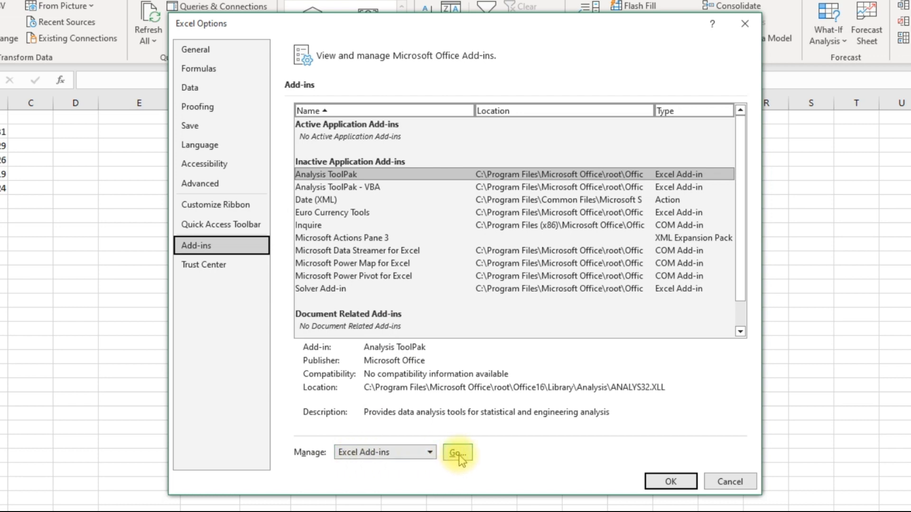
left_click(457, 453)
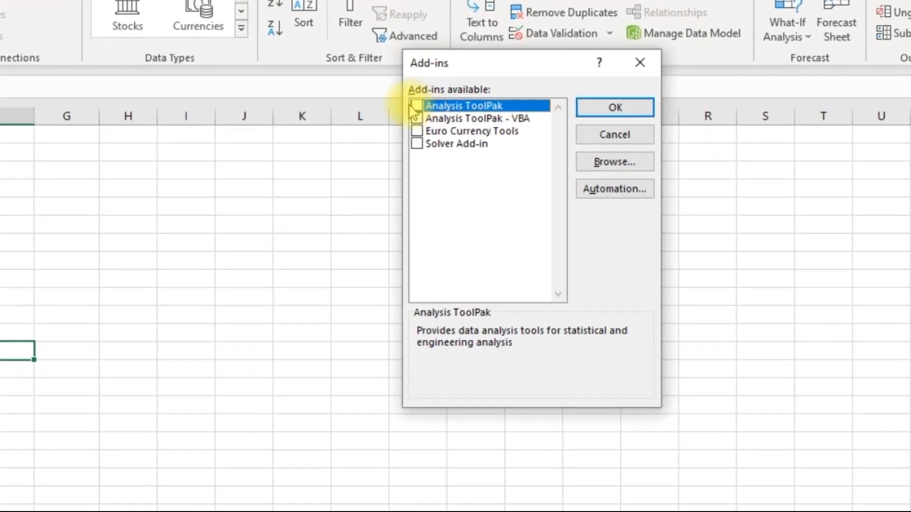
left_click(417, 105)
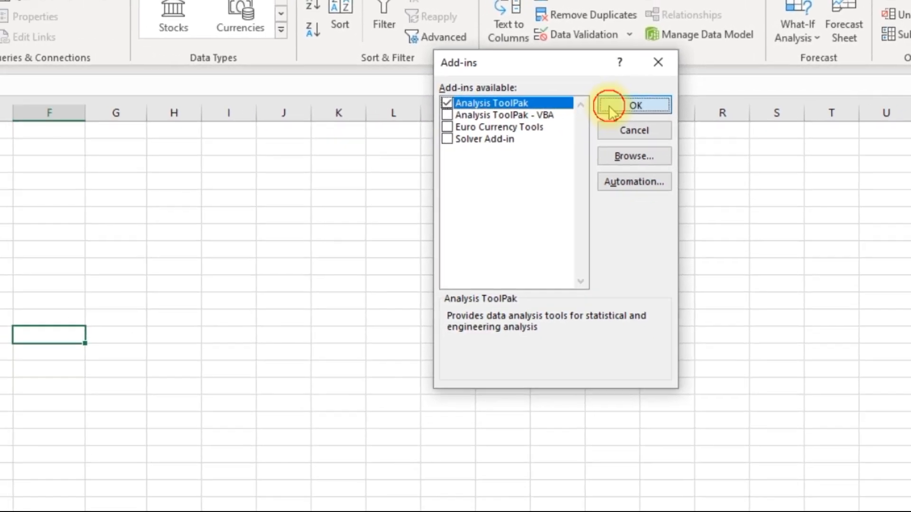
left_click(635, 105)
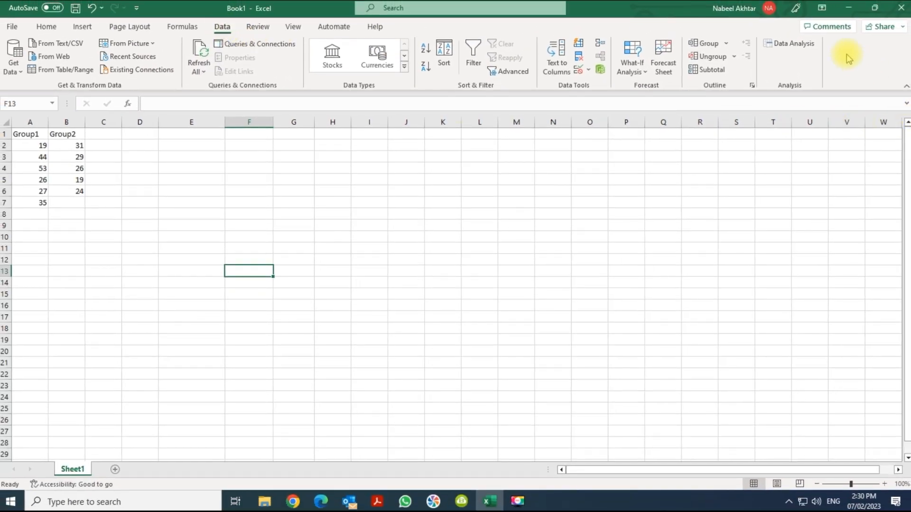
mouse_move(815, 61)
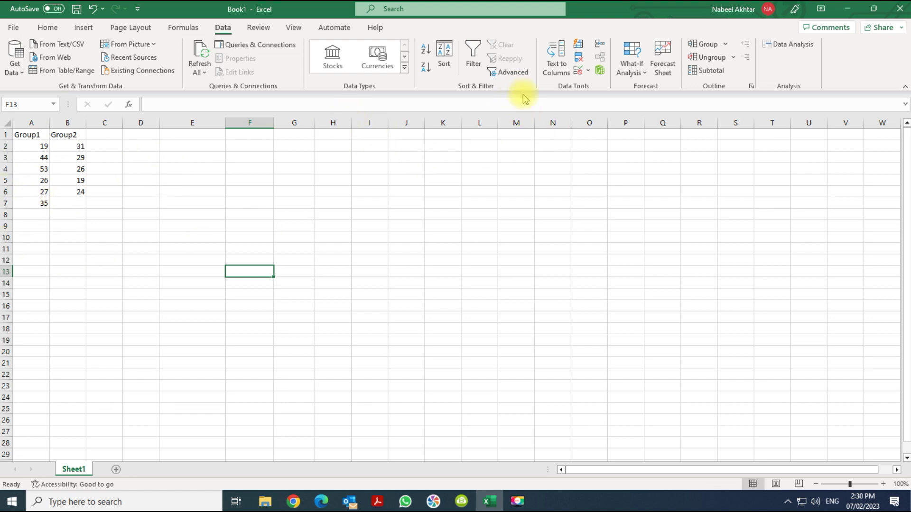
mouse_move(790, 53)
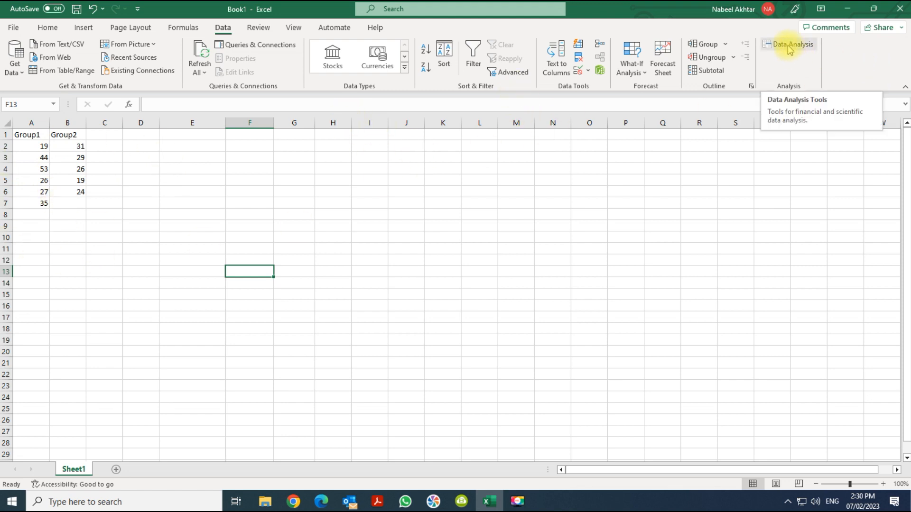
left_click(790, 45)
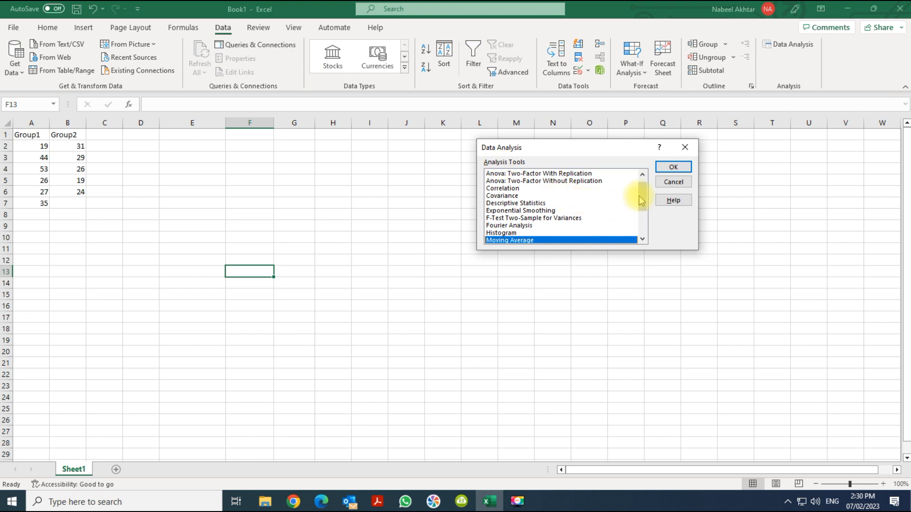
scroll("down", 3)
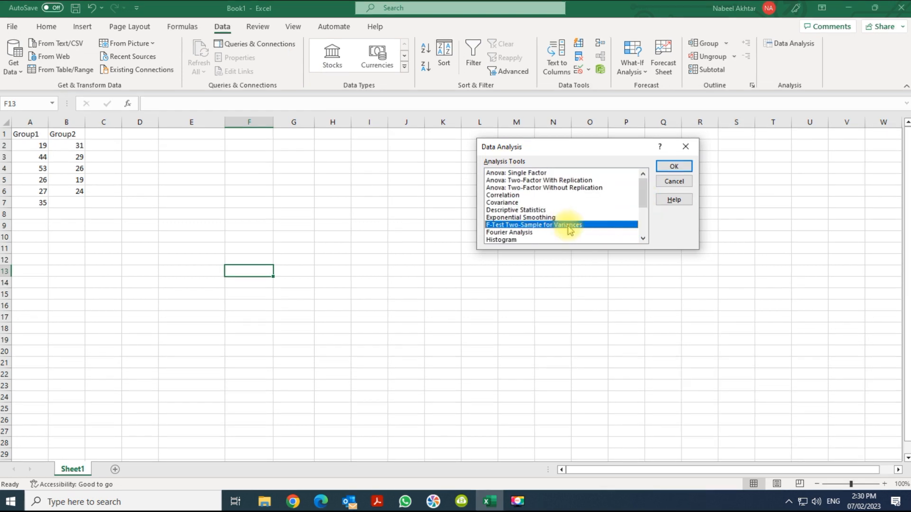
left_click(673, 166)
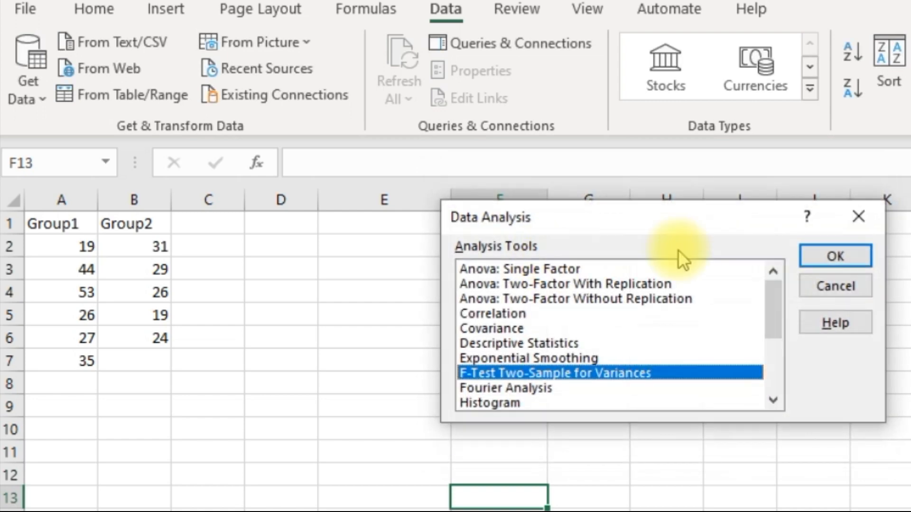
mouse_move(843, 298)
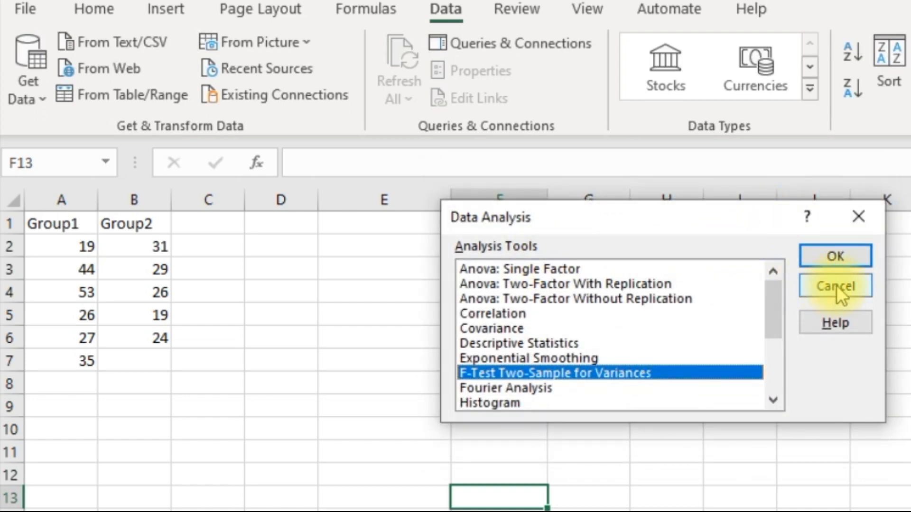
left_click(834, 285)
type("=")
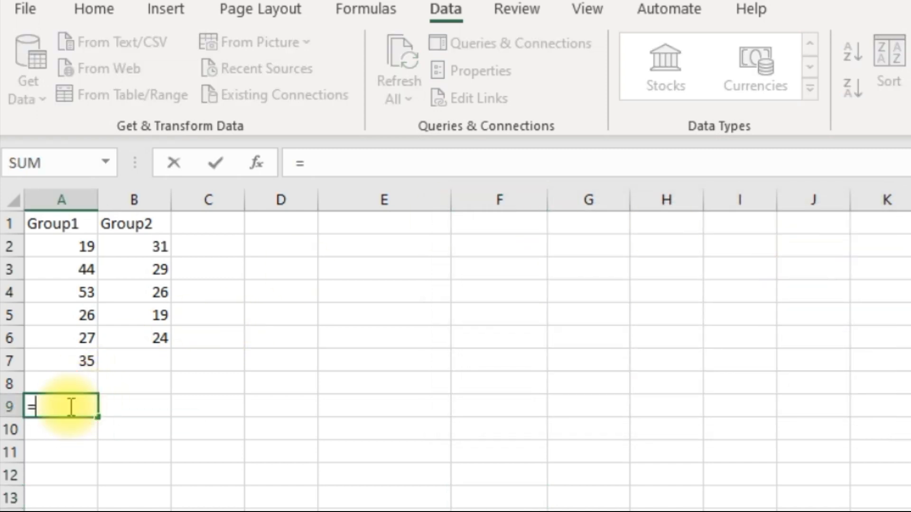
Step: Add VAR.S formulas in row 9 giving variances 160 for Group1 and 21.7 for Group2
type("var.s")
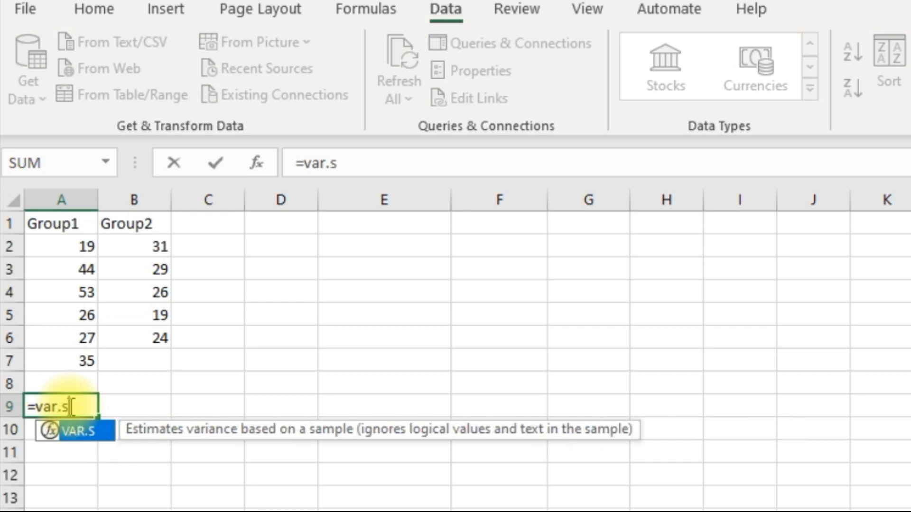
type("(")
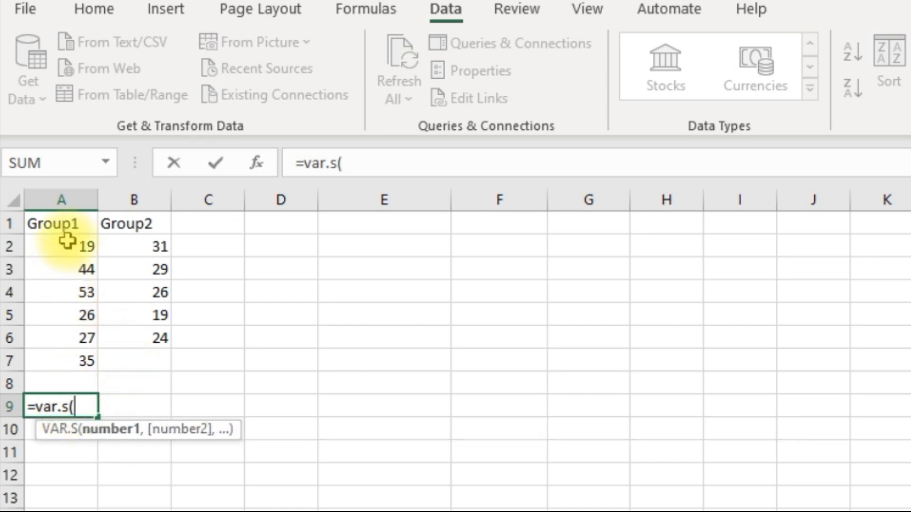
left_click_drag(61, 246, 61, 360)
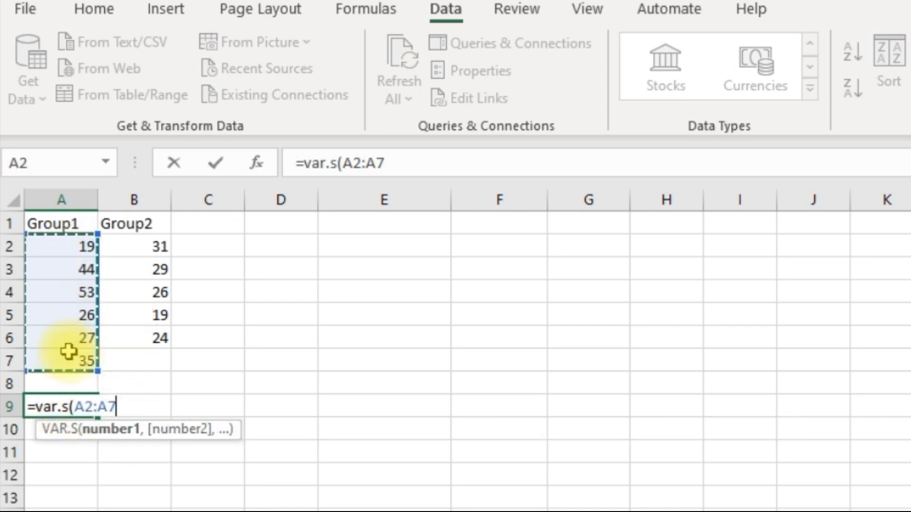
key("Enter")
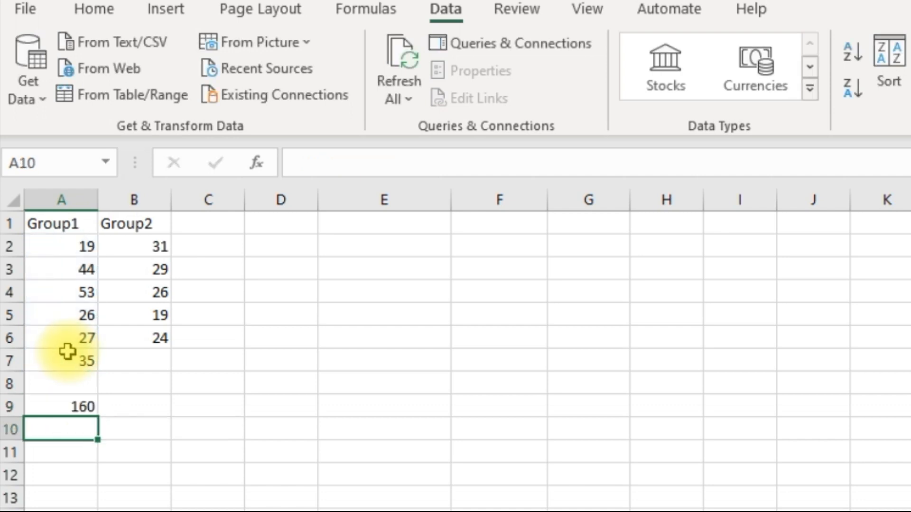
left_click(134, 406)
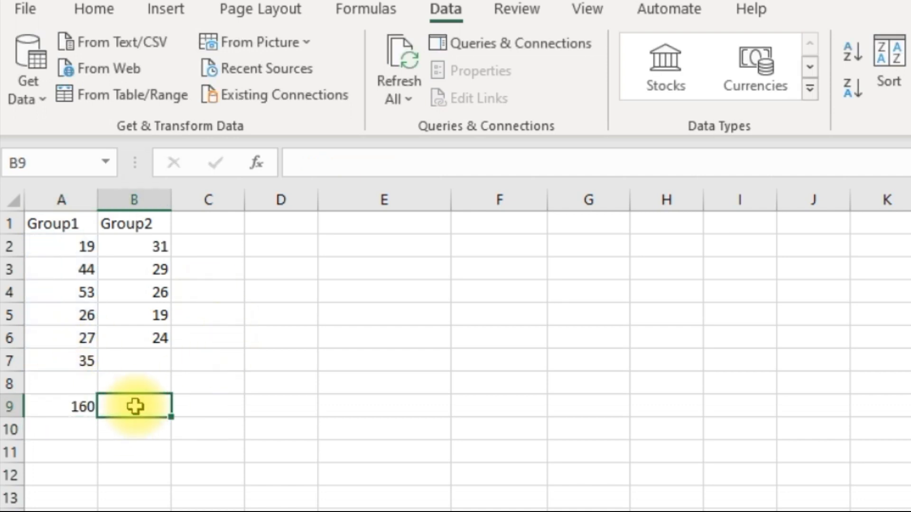
type("=")
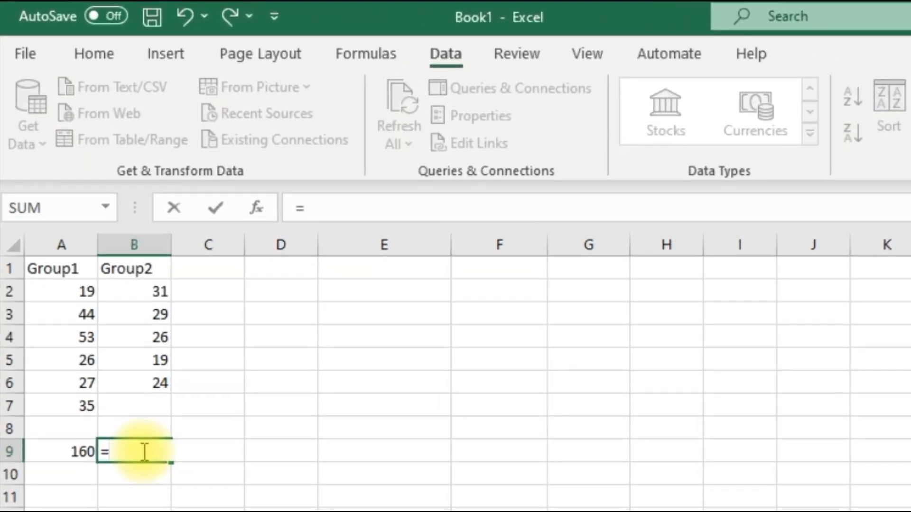
type("var.s")
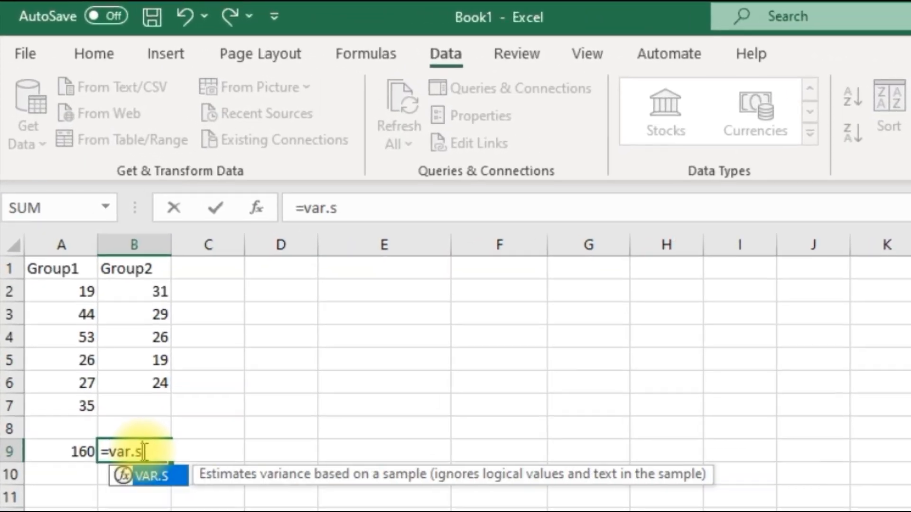
type("(")
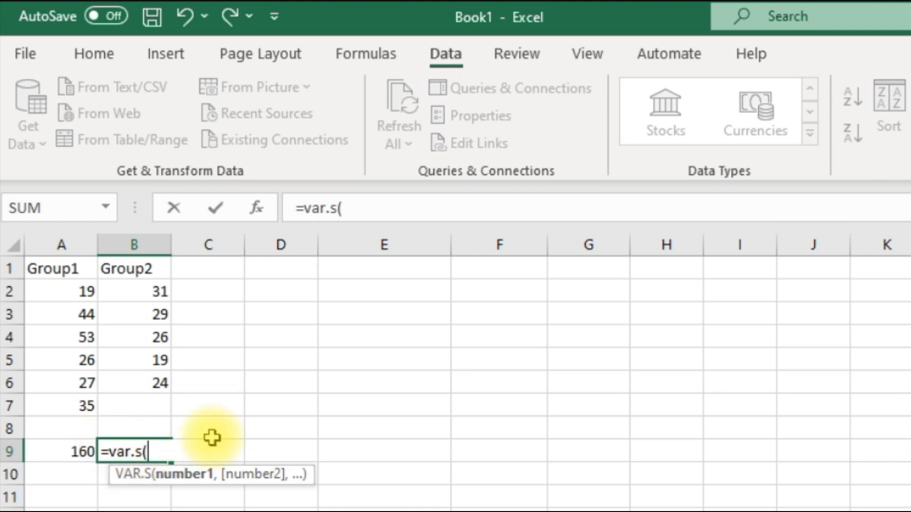
left_click_drag(134, 291, 133, 383)
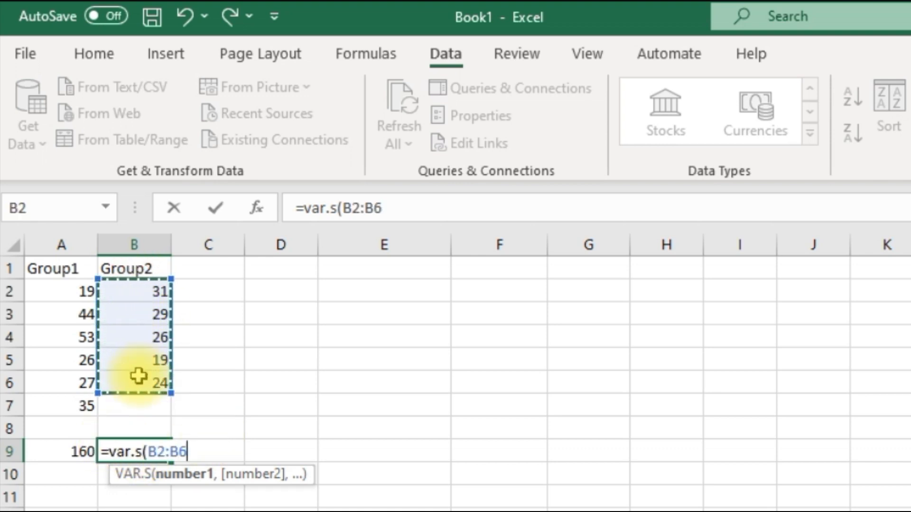
key("Enter")
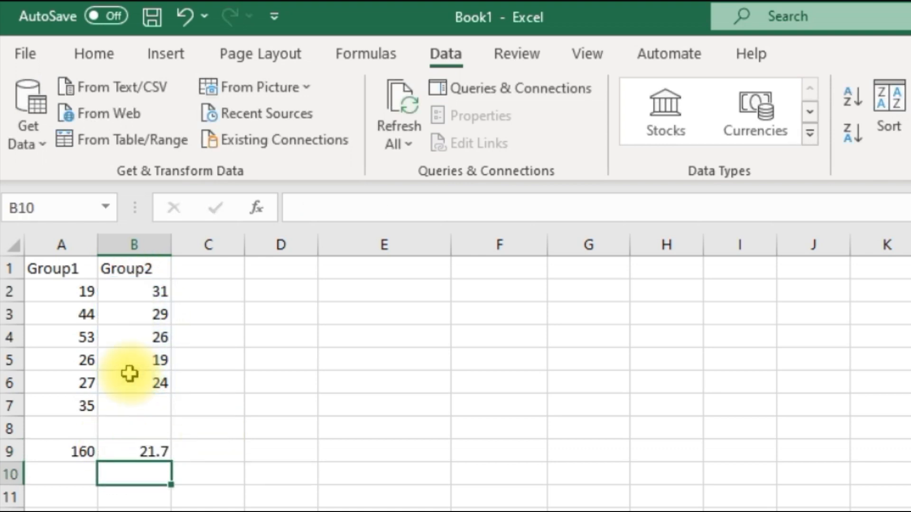
mouse_move(54, 431)
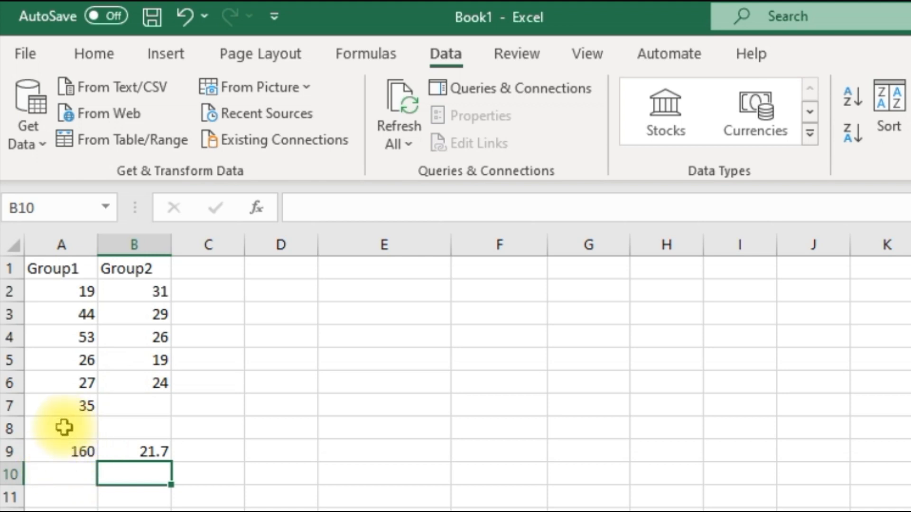
mouse_move(94, 453)
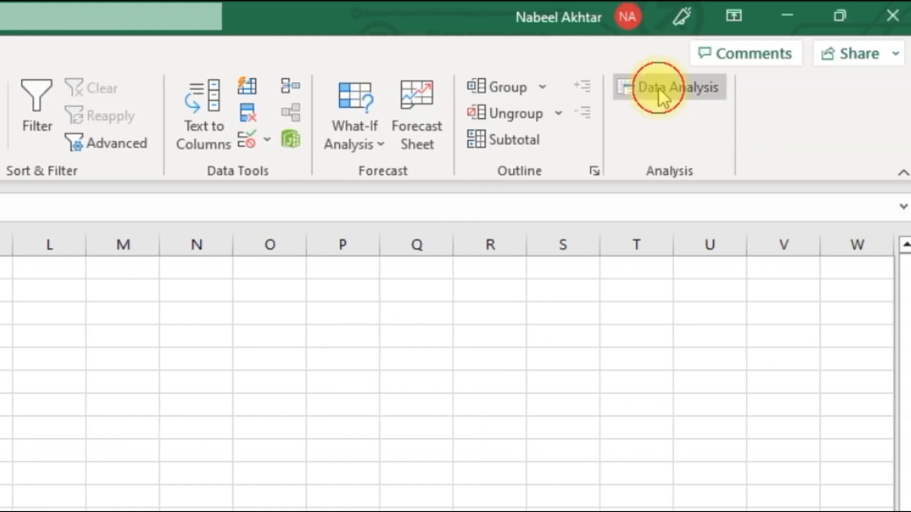
Step: Set up F-Test Two-Sample for Variances with ranges A1:A7 and B1:B6, Labels, and Output Range
left_click(665, 87)
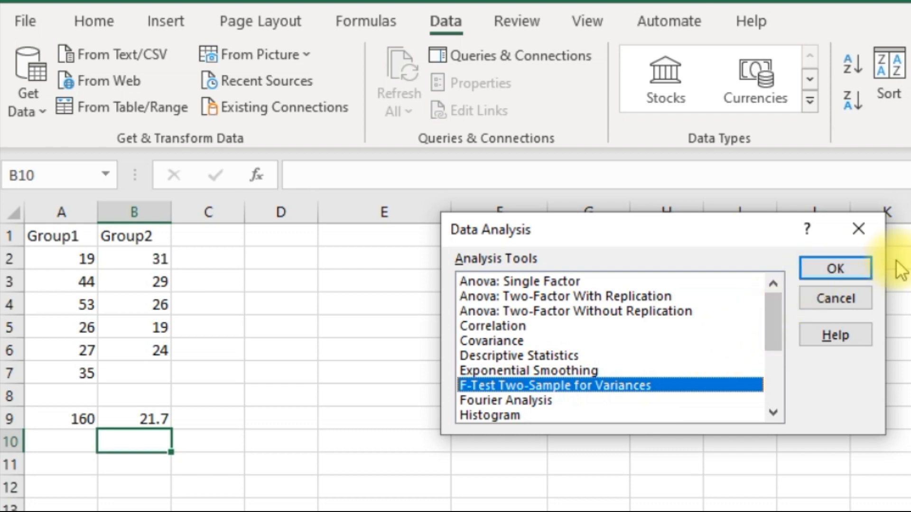
left_click(835, 268)
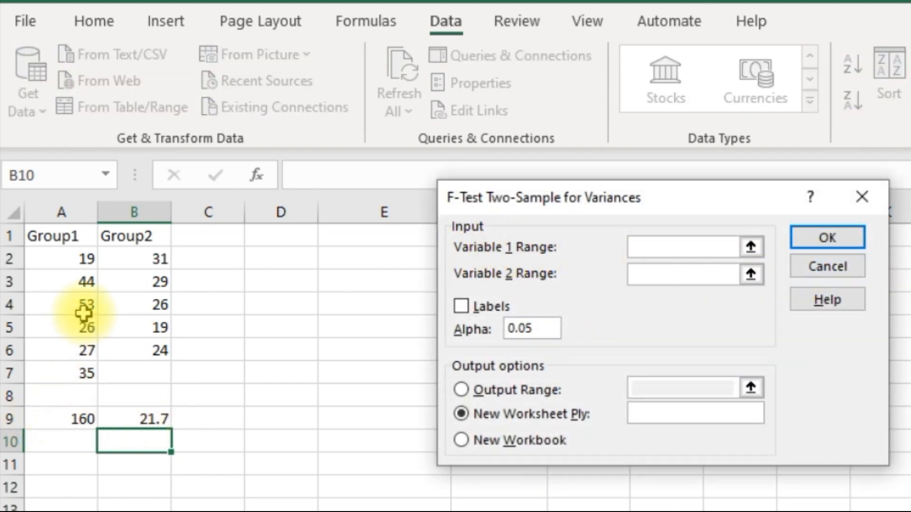
left_click_drag(61, 235, 62, 326)
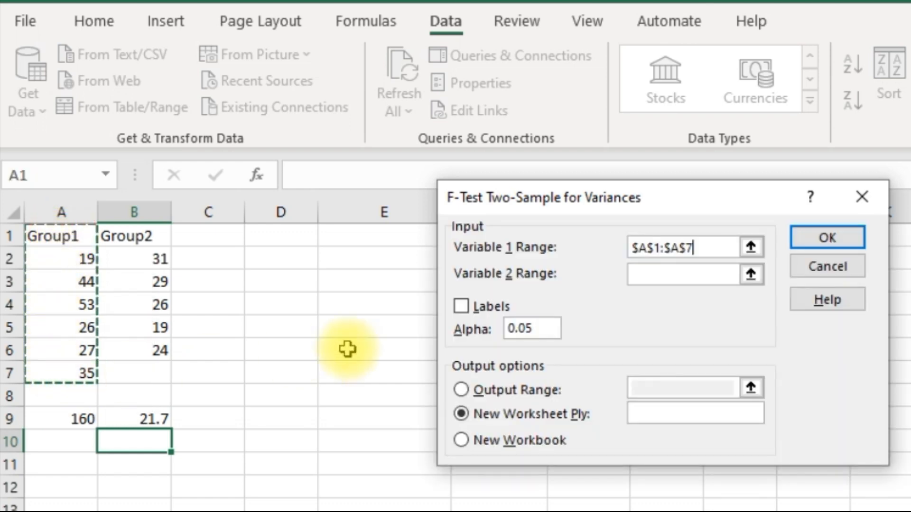
left_click(679, 274)
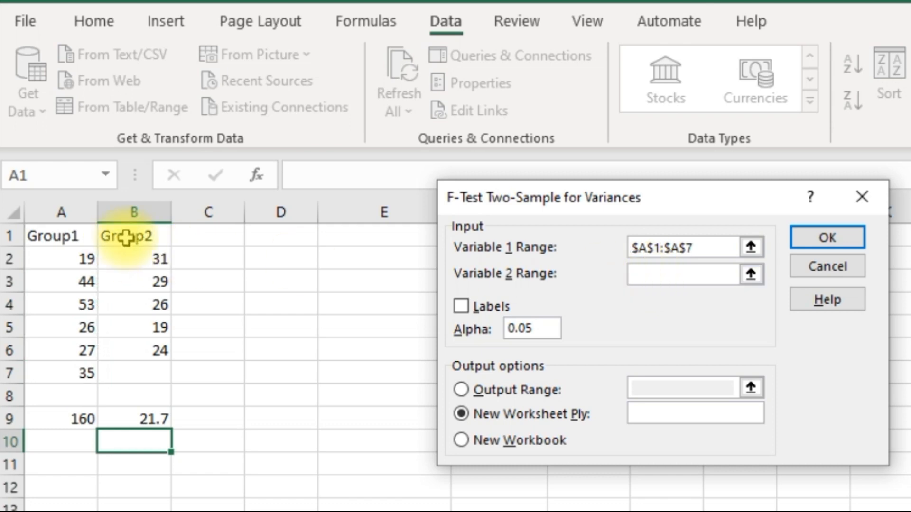
left_click_drag(134, 235, 133, 350)
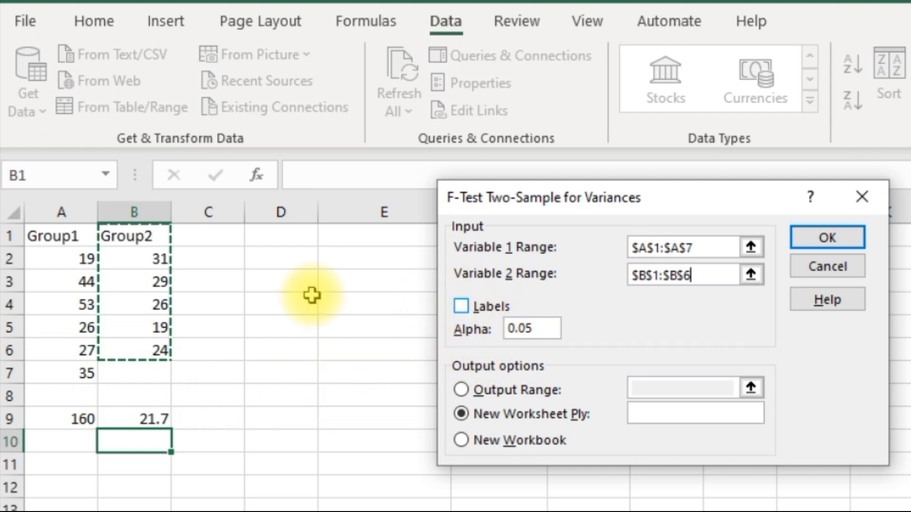
mouse_move(216, 266)
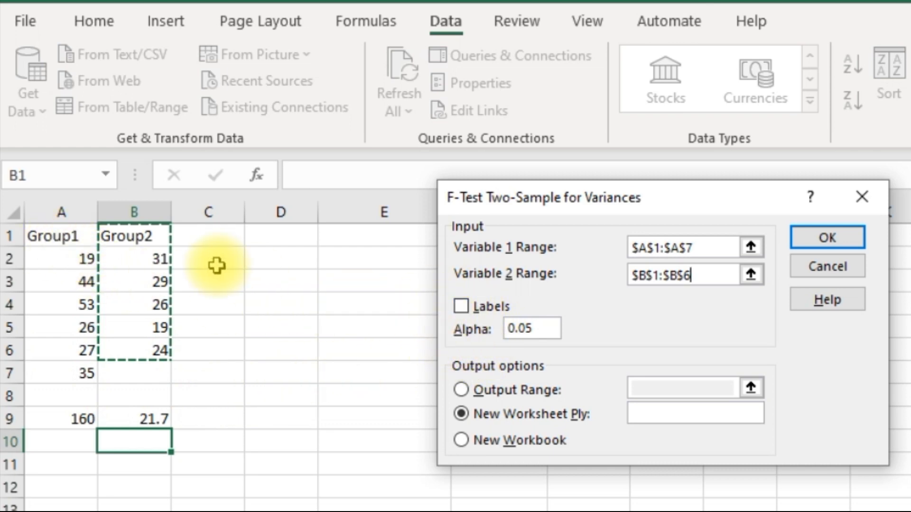
mouse_move(462, 305)
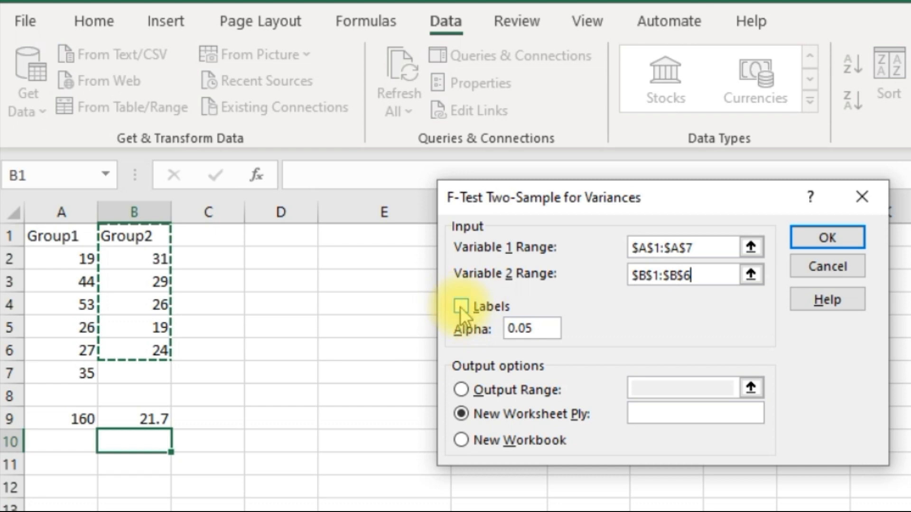
left_click(460, 306)
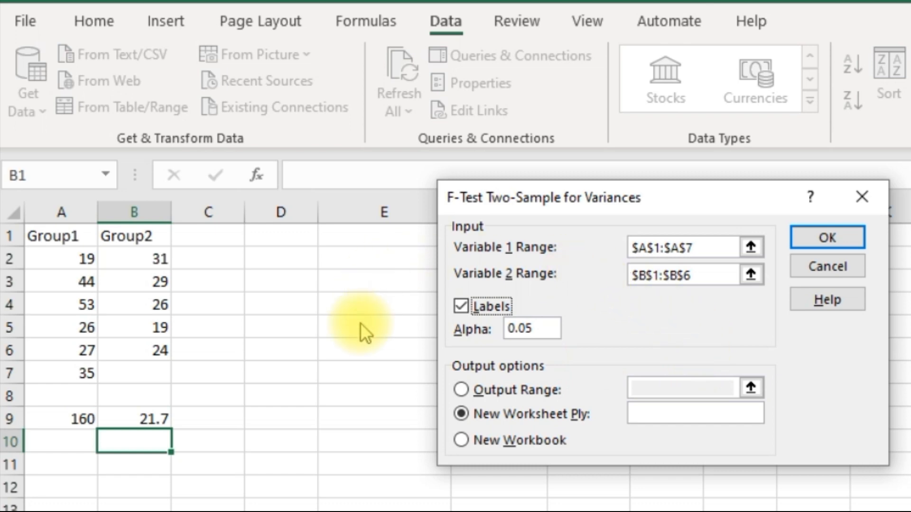
mouse_move(379, 362)
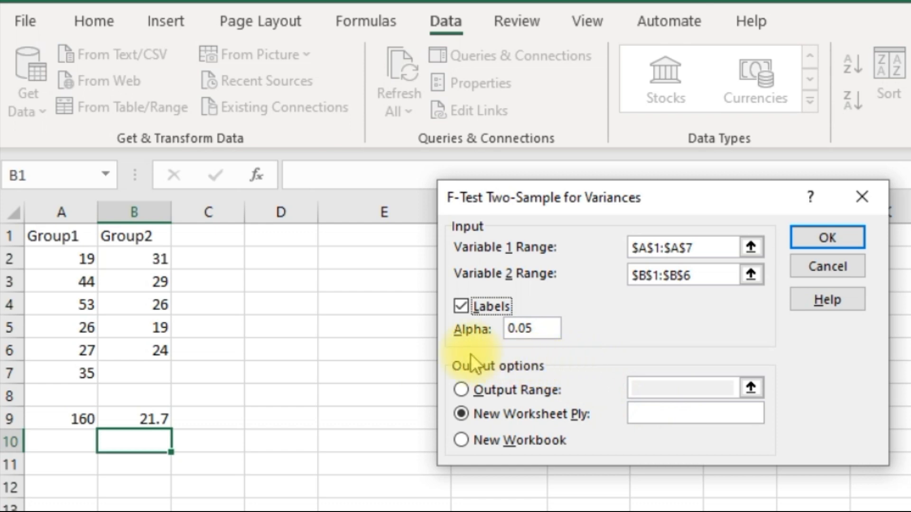
mouse_move(441, 442)
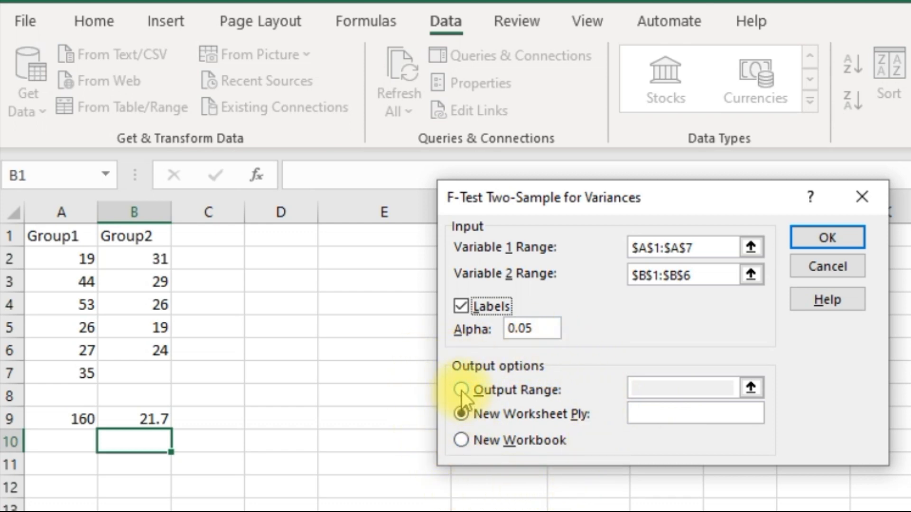
left_click(461, 390)
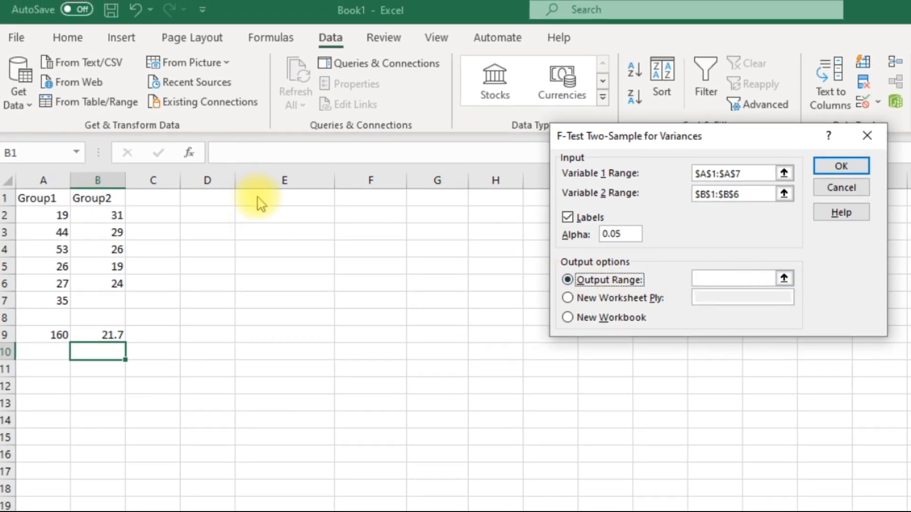
Step: Set the output range to $E$1 and generate the F-test results table
left_click(733, 278)
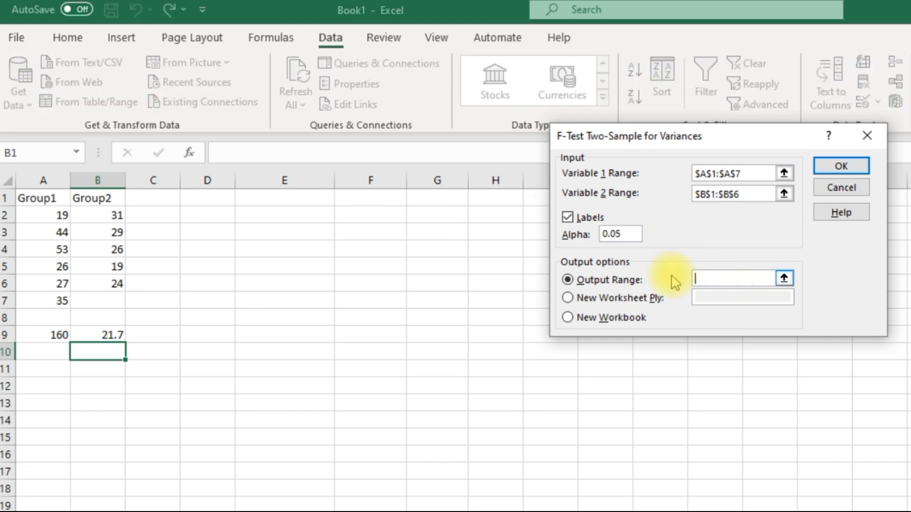
left_click(258, 198)
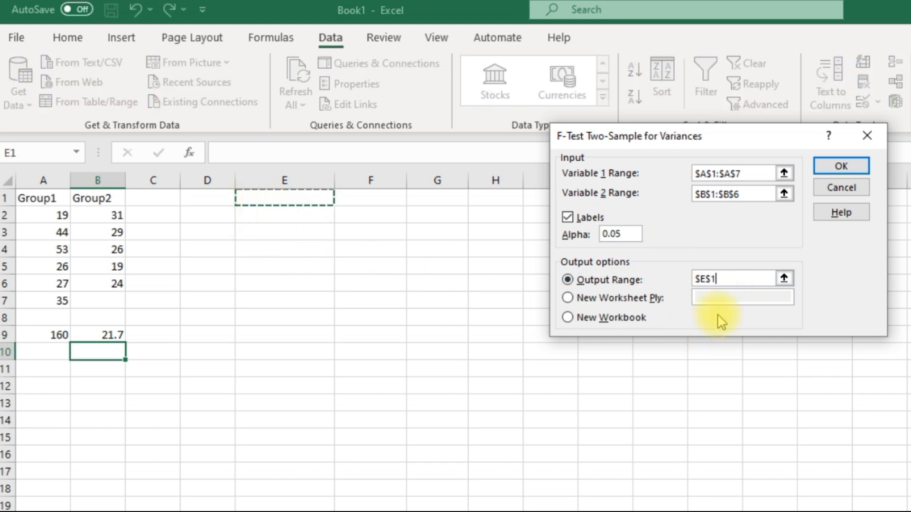
left_click(840, 165)
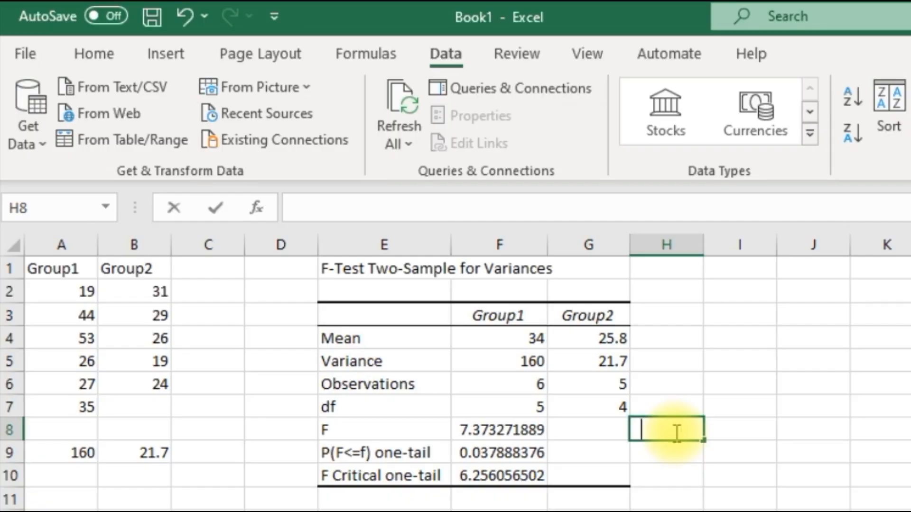
Step: Enter =F5/G5 in H8 to confirm the F ratio of 7.373272
type("=")
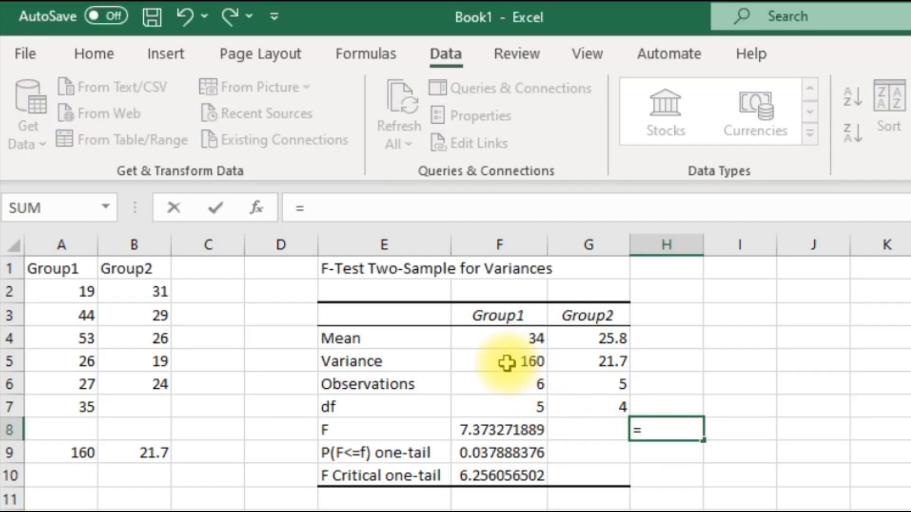
left_click(512, 361)
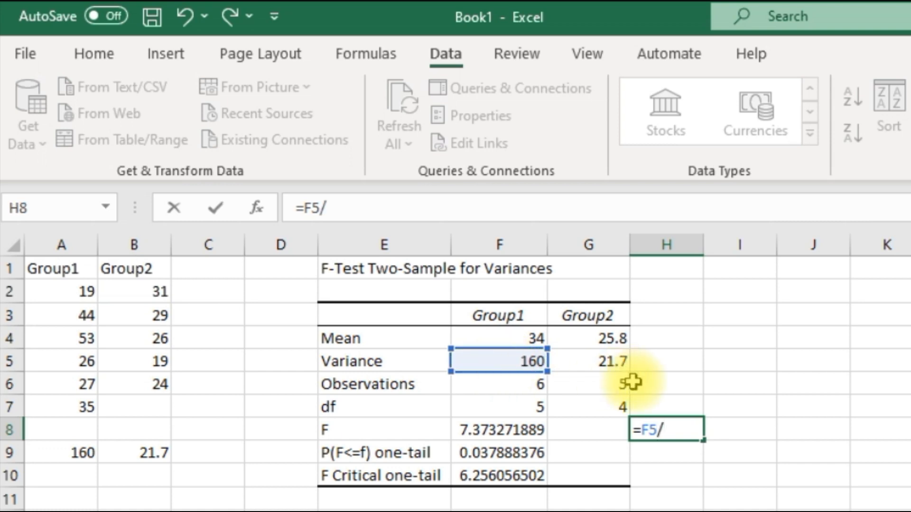
left_click(589, 362)
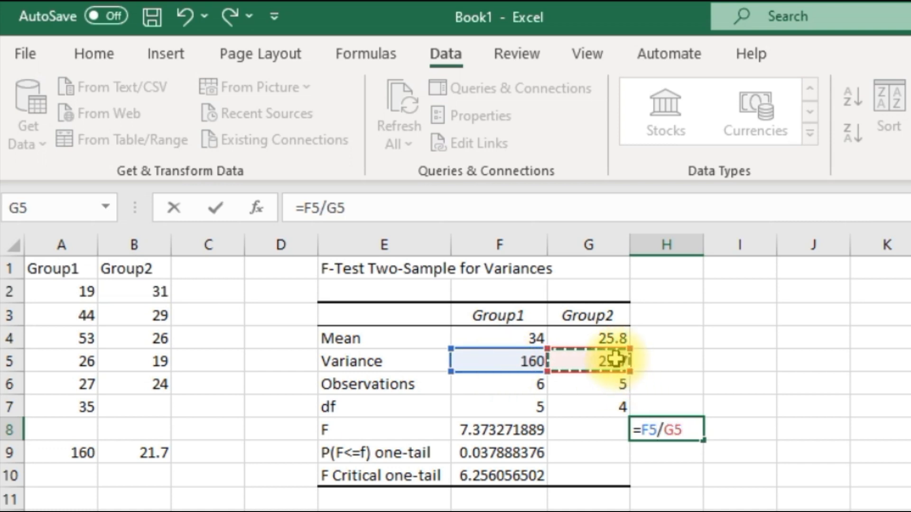
key("Enter")
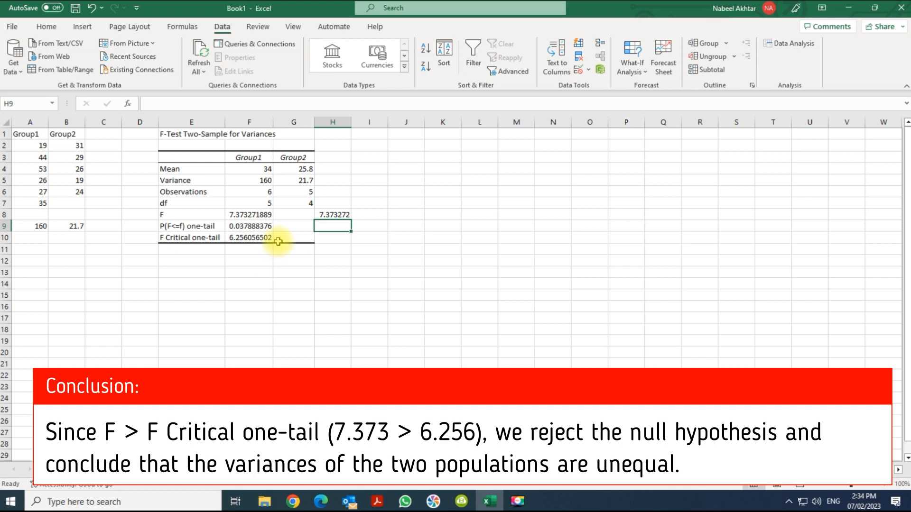
mouse_move(279, 239)
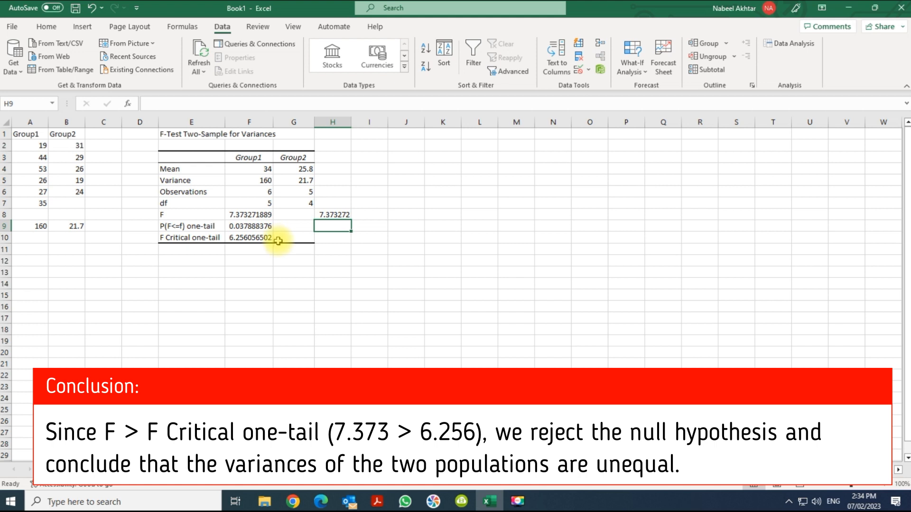
mouse_move(277, 238)
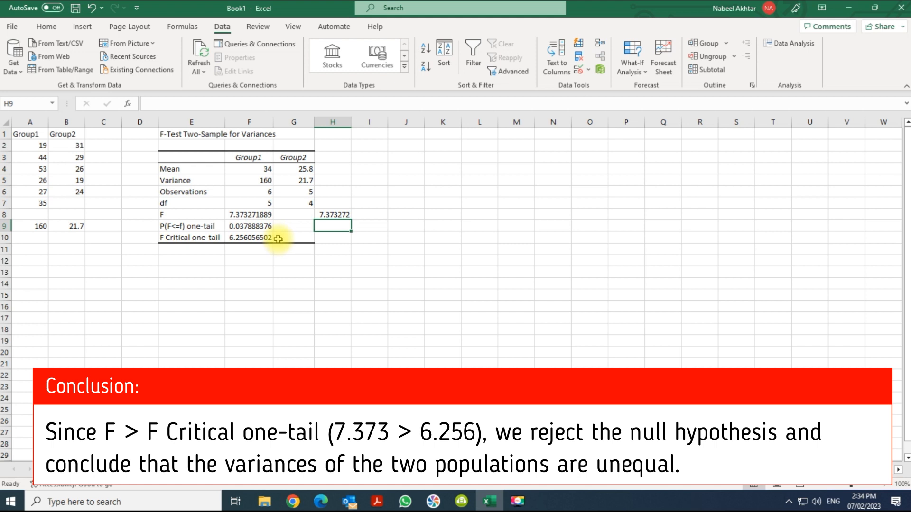